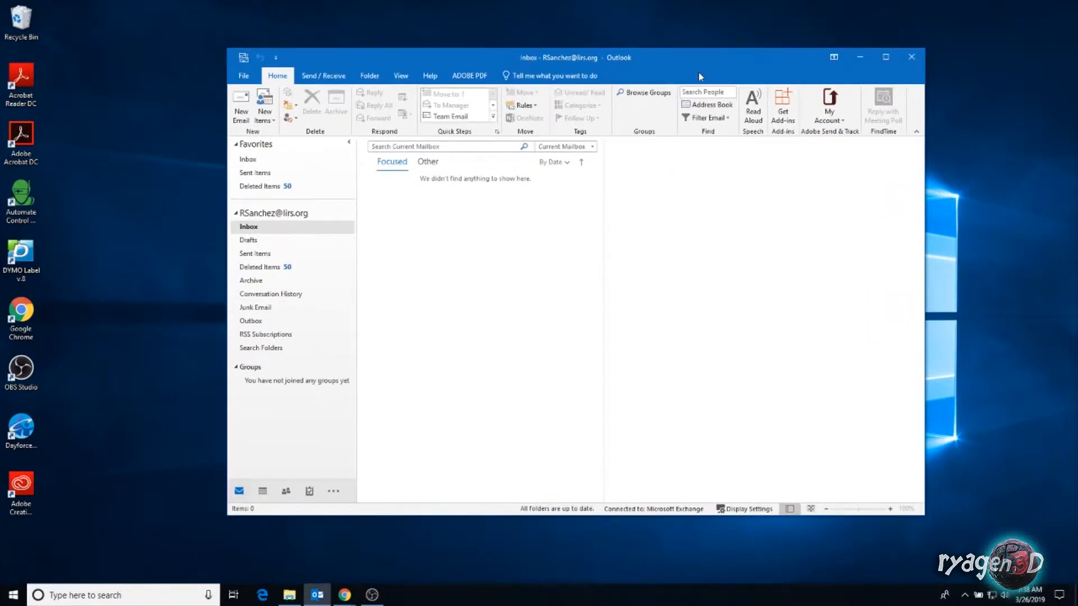
pyautogui.moveTo(183, 570)
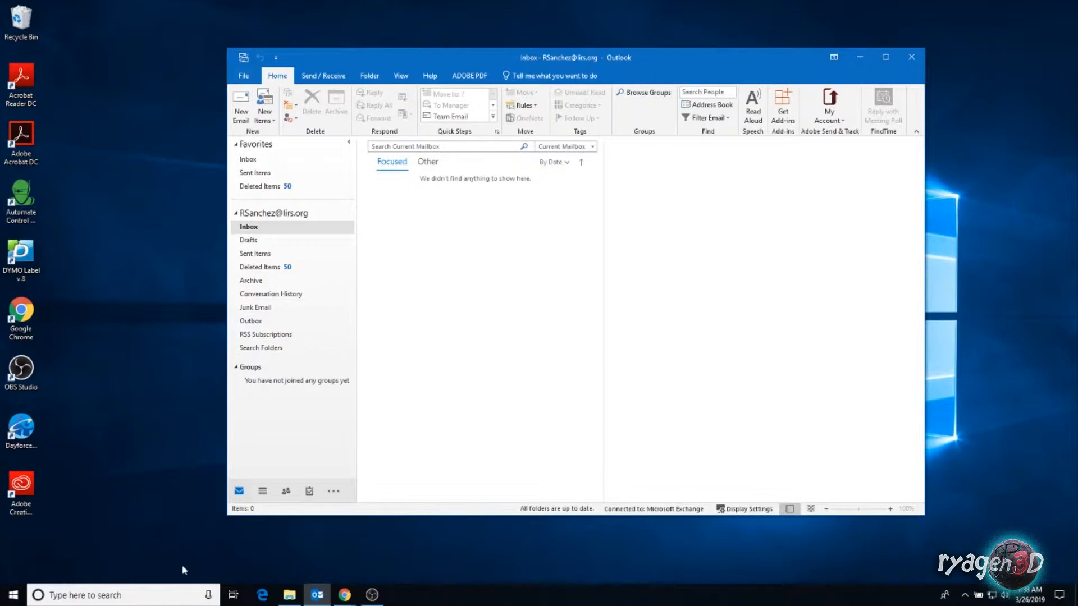
# Browse the Start menu app list, reposition the Outlook window, and launch the web browser from the taskbar.
pyautogui.click(10, 595)
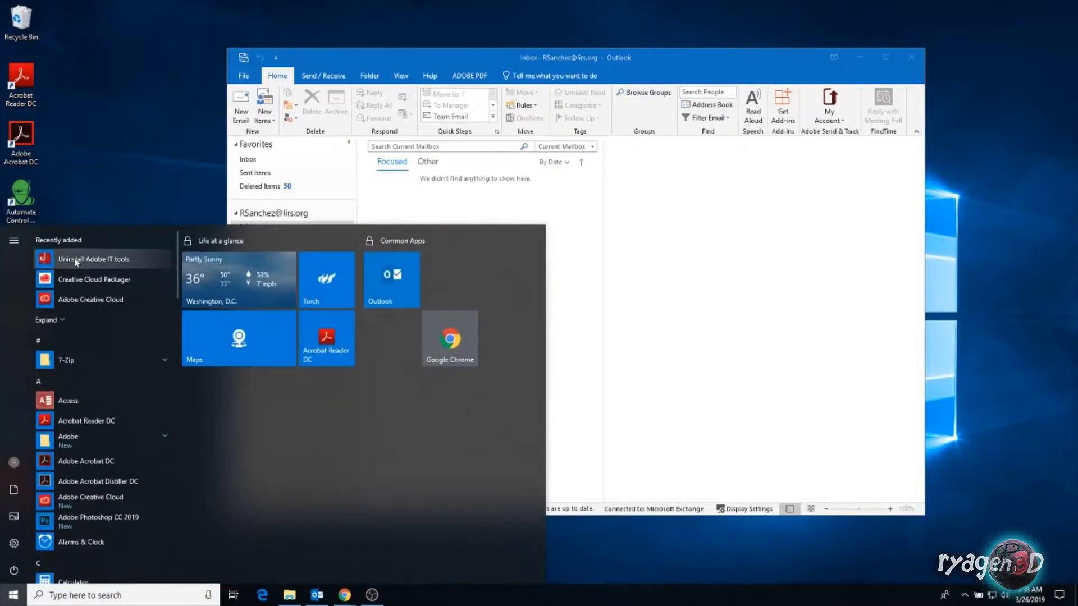
pyautogui.scroll(-3)
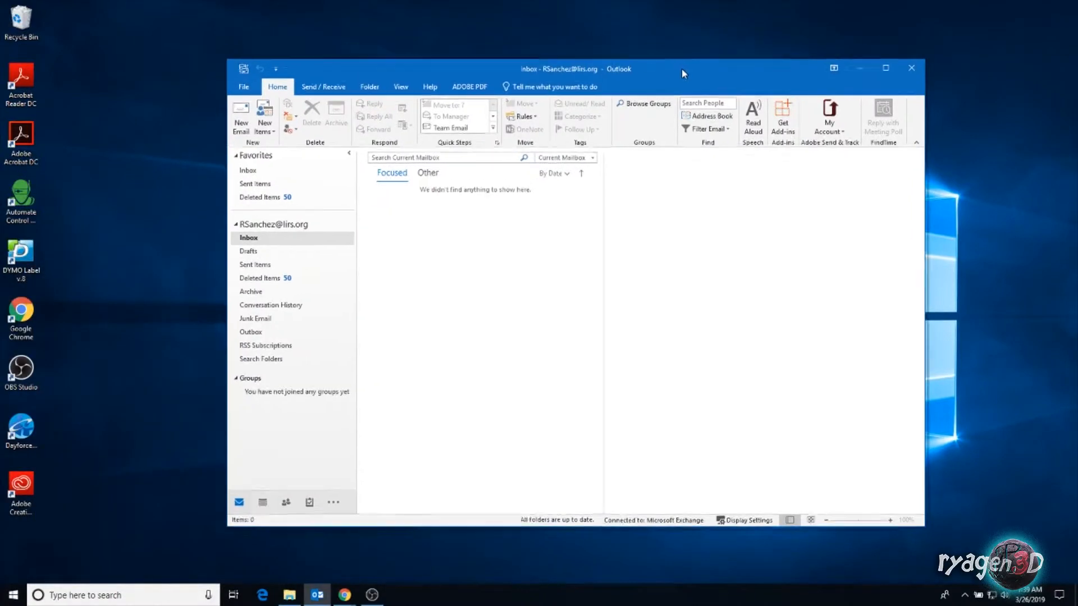
pyautogui.moveTo(684, 68); pyautogui.dragTo(665, 62)
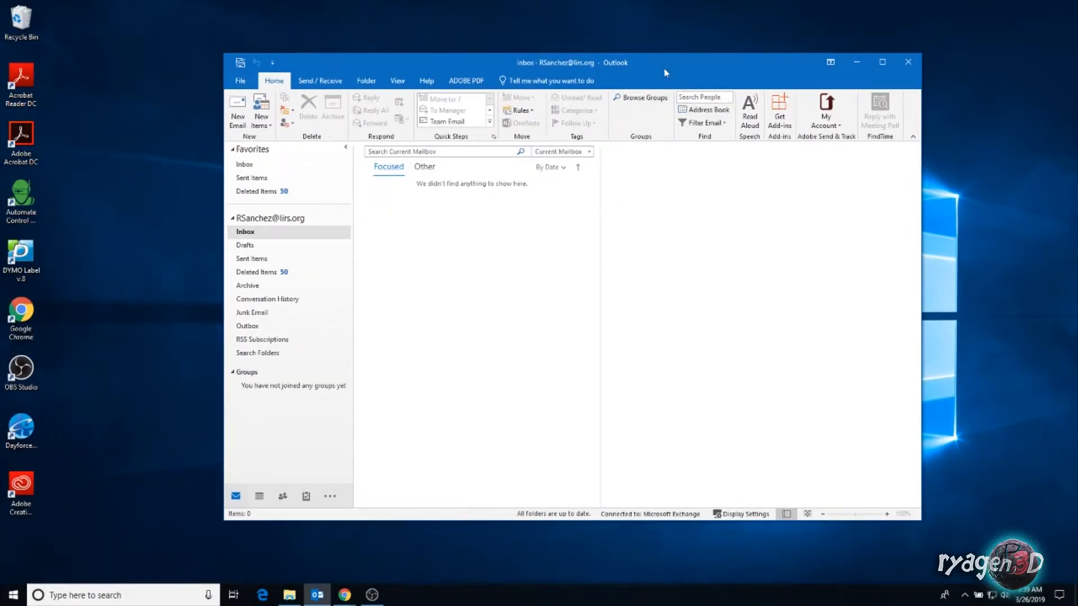
pyautogui.moveTo(723, 71)
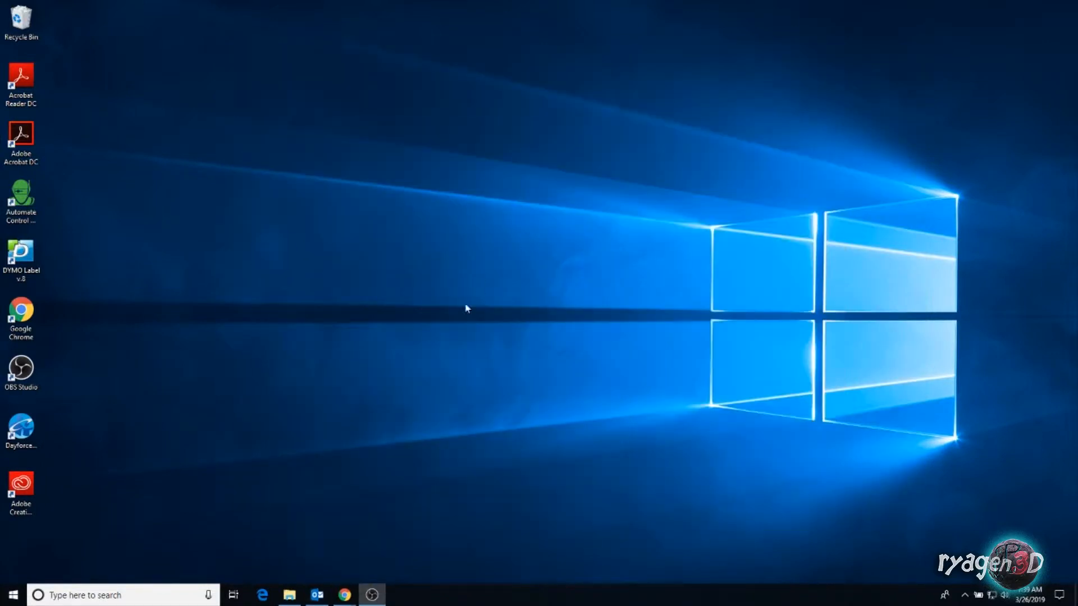
pyautogui.click(344, 595)
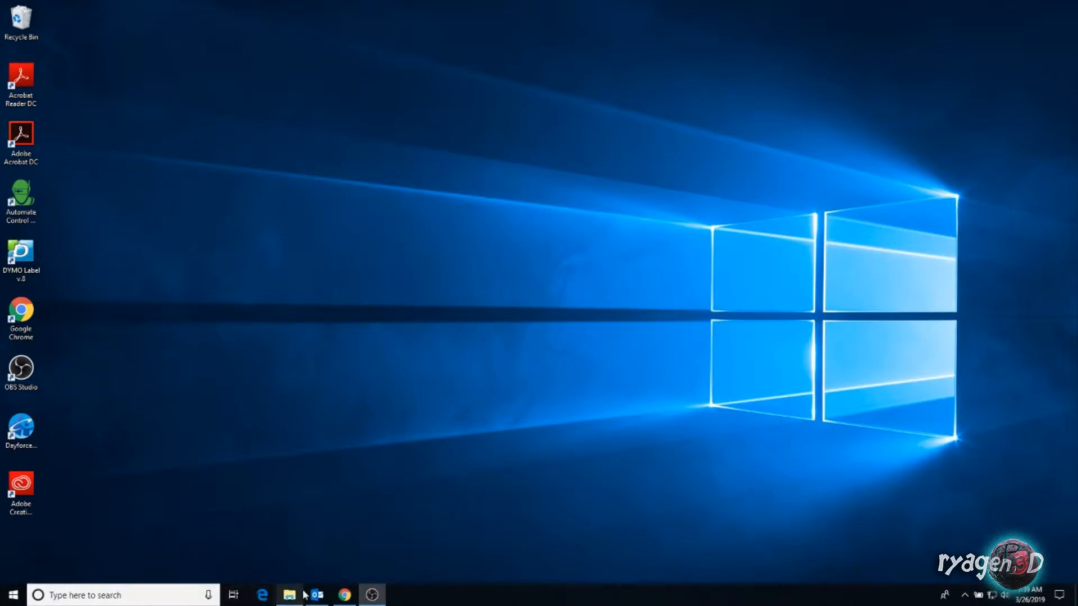
pyautogui.click(344, 595)
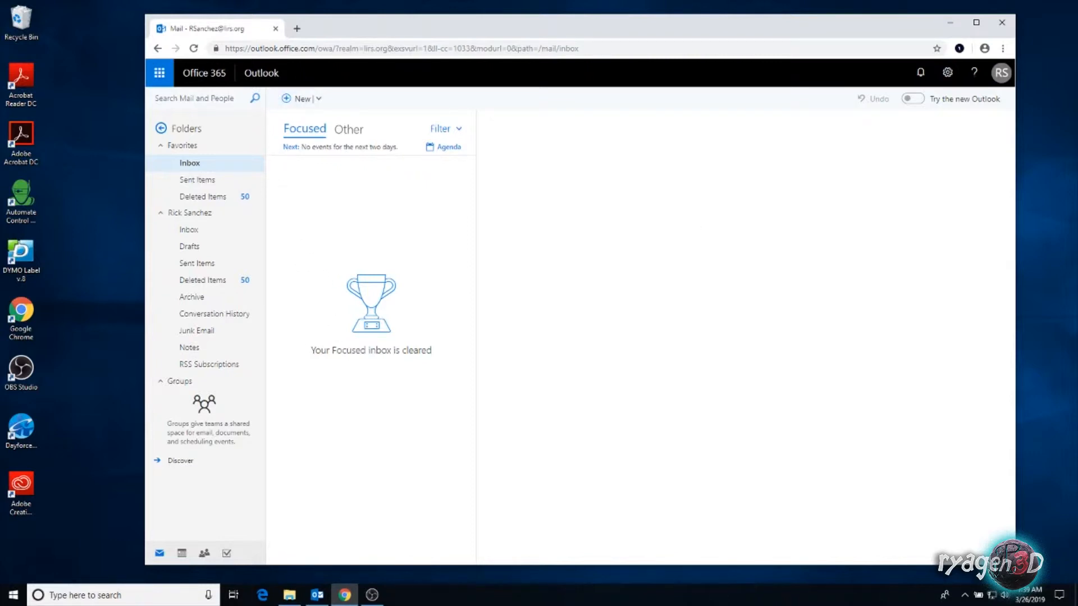
pyautogui.moveTo(490, 214)
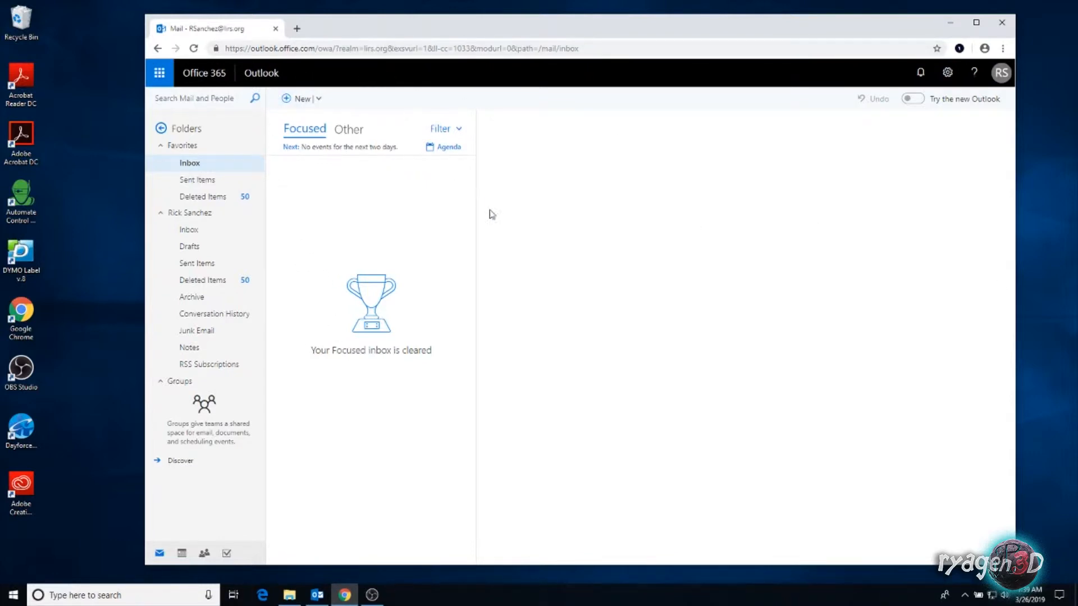
pyautogui.moveTo(535, 352)
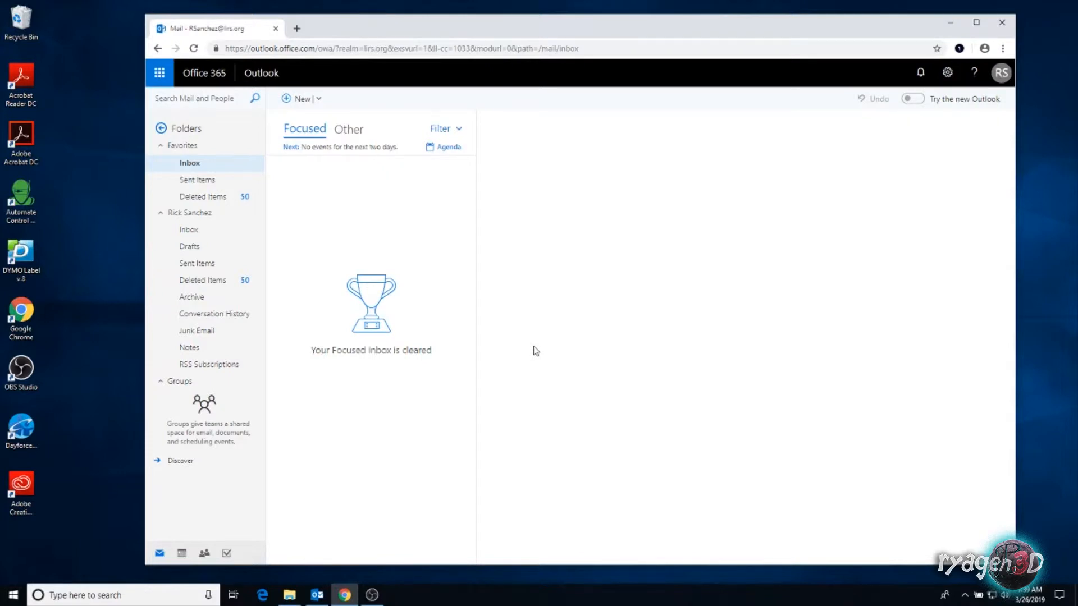
pyautogui.moveTo(533, 351)
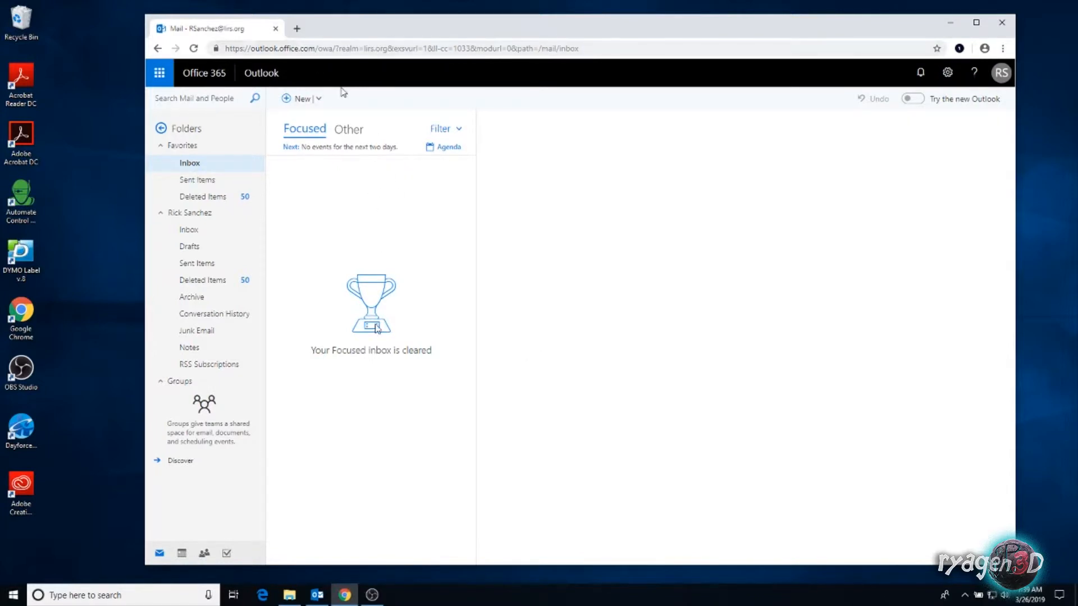
pyautogui.moveTo(389, 138)
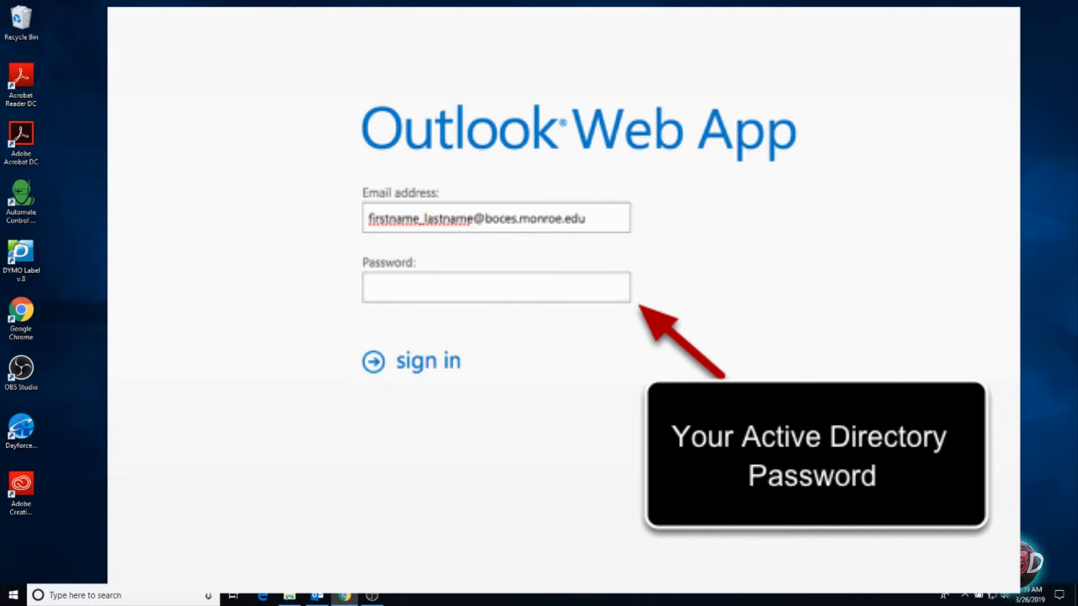
# Confirm the Outlook Web App sign-in page to reopen the Office 365 mailbox in Chrome.
pyautogui.click(412, 361)
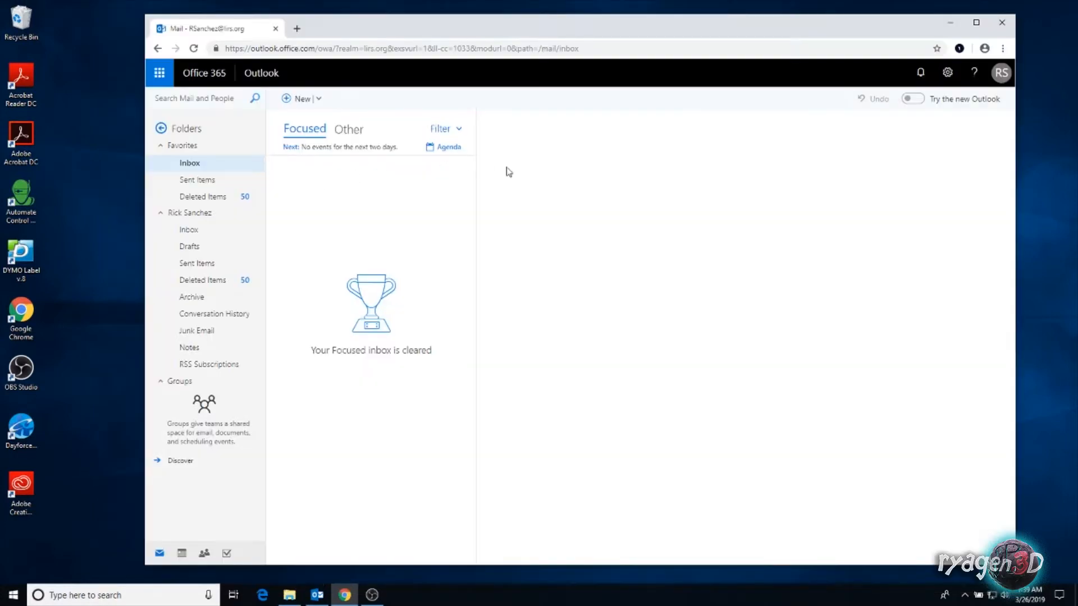
pyautogui.moveTo(251, 211)
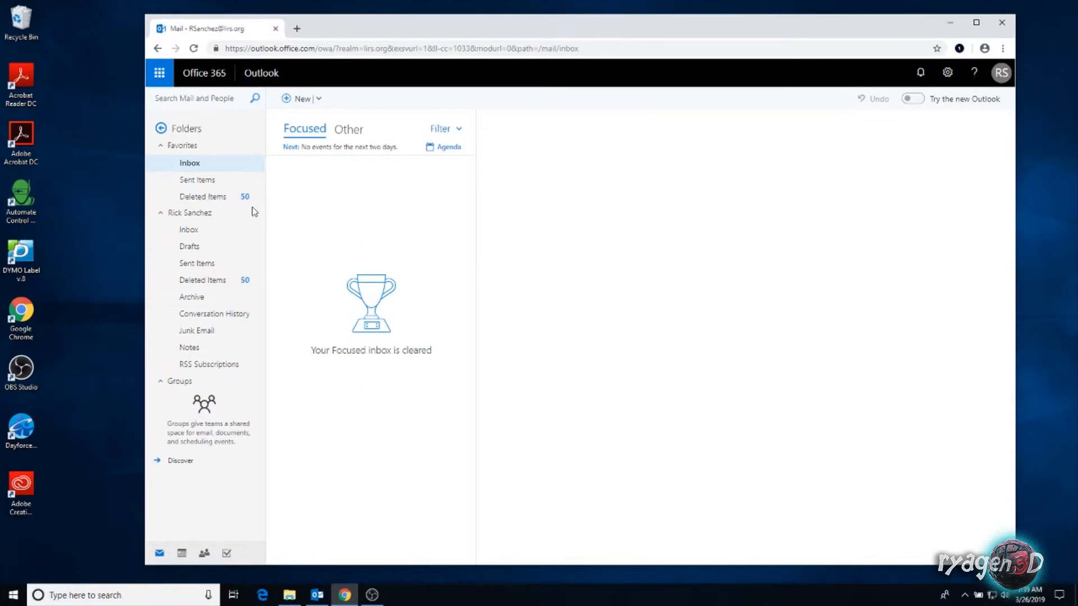
pyautogui.moveTo(365, 386)
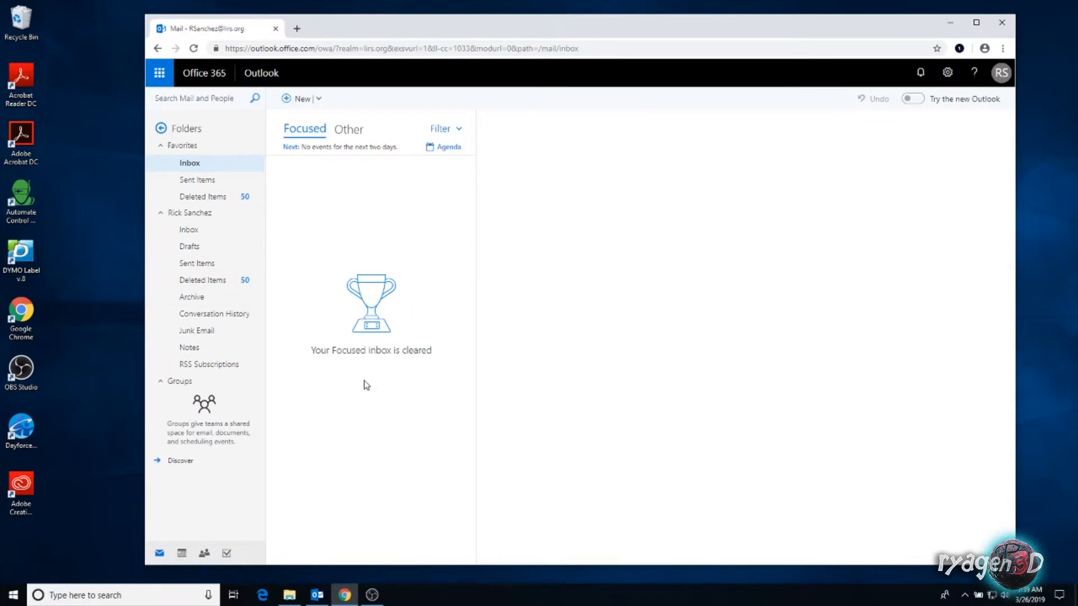